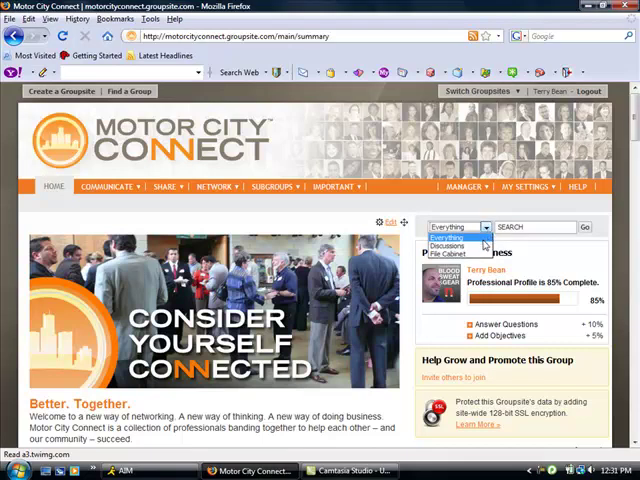
{"action": "mouse_move", "coordinate": [450, 255]}
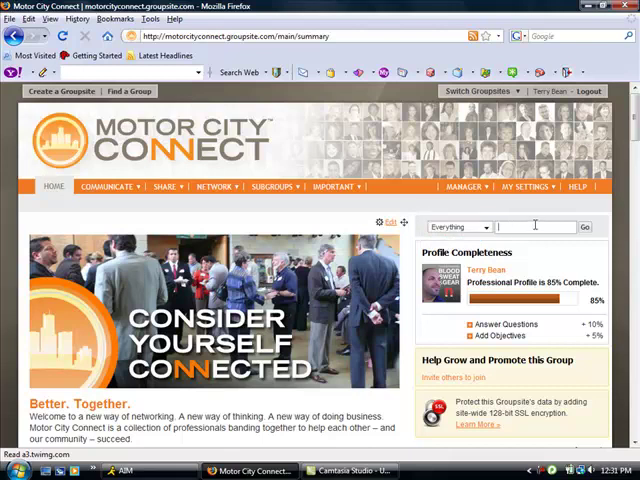
Search the site for 'Katie' and scroll through the nine matching member profiles
{"action": "type", "text": "Karl"}
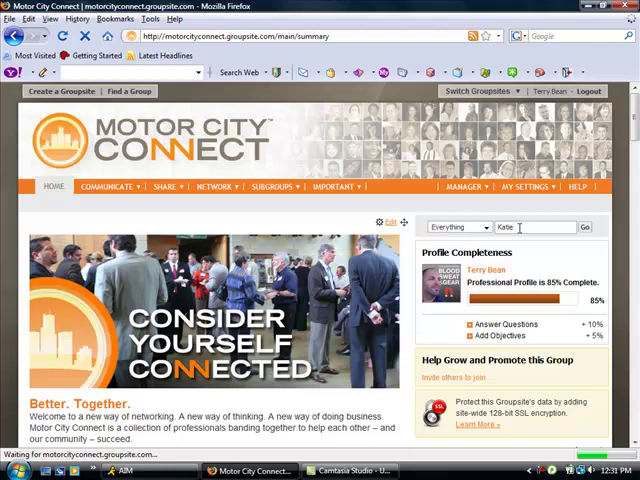
{"action": "left_click", "coordinate": [584, 227]}
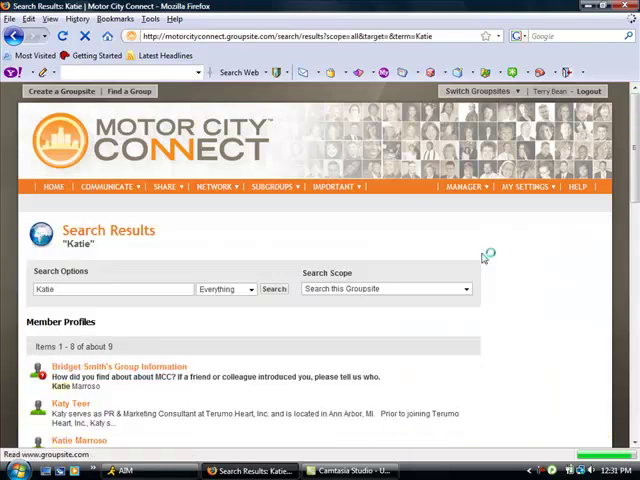
{"action": "mouse_move", "coordinate": [547, 237]}
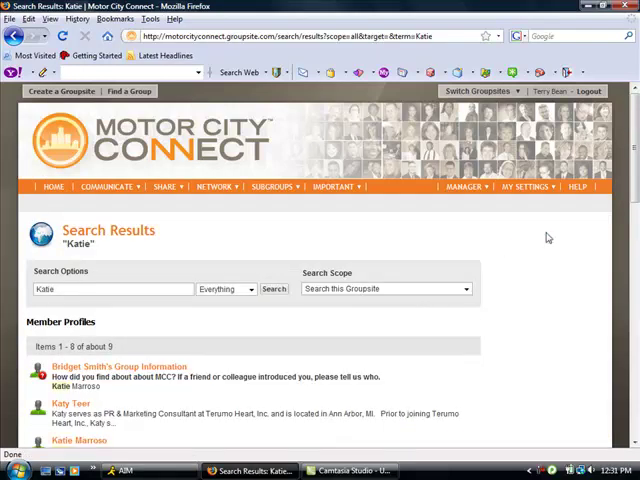
{"action": "scroll", "scroll_direction": "down", "scroll_amount": 3}
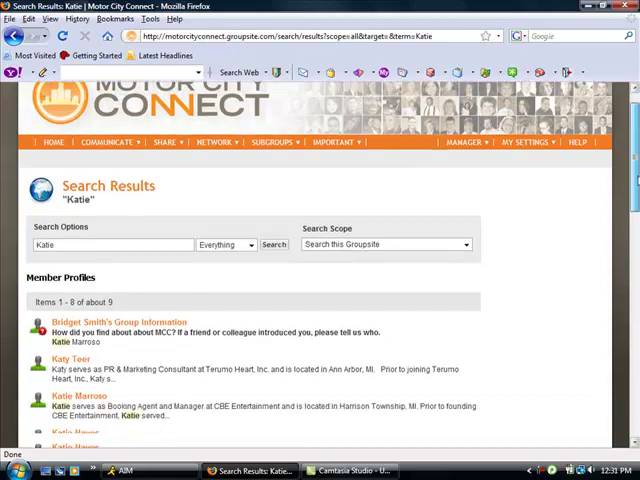
{"action": "scroll", "scroll_direction": "down", "scroll_amount": 3}
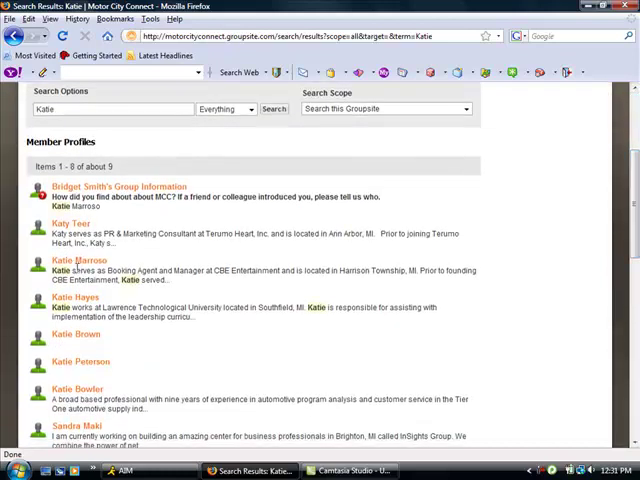
{"action": "mouse_move", "coordinate": [95, 358]}
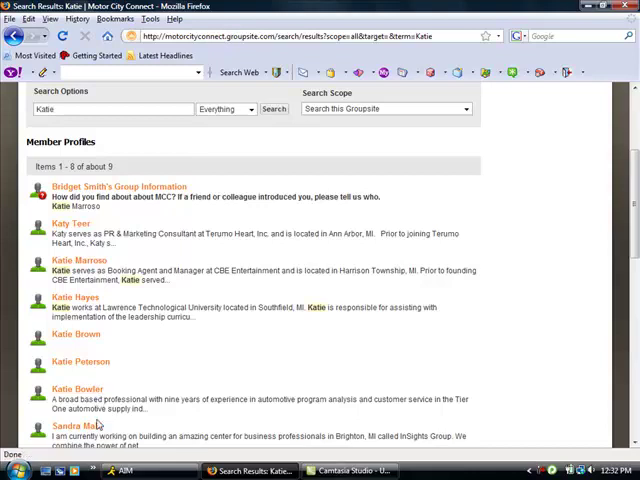
{"action": "mouse_move", "coordinate": [336, 433]}
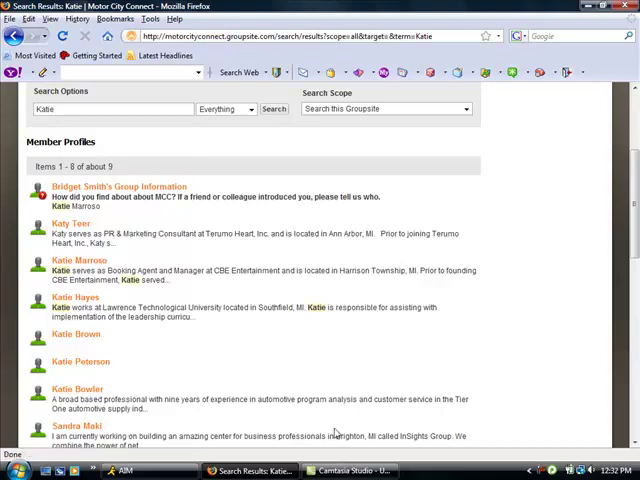
{"action": "mouse_move", "coordinate": [493, 349]}
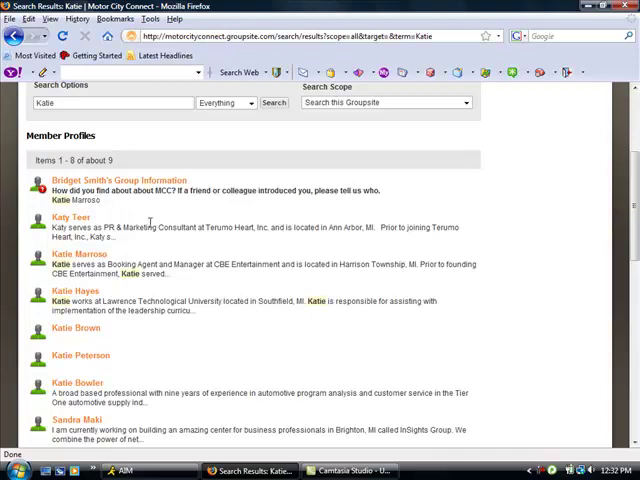
{"action": "scroll", "scroll_direction": "down", "scroll_amount": 3}
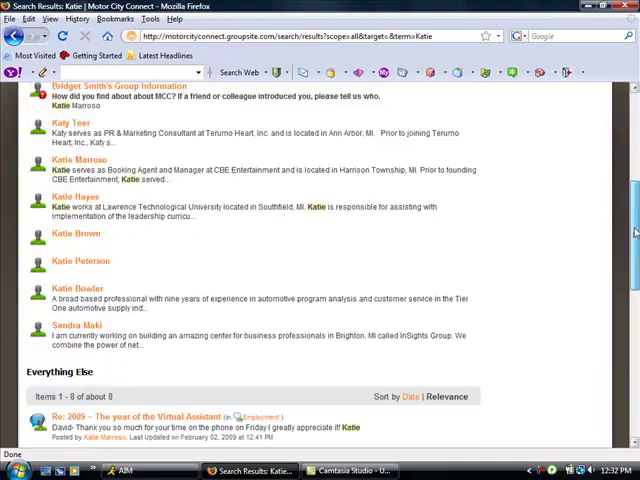
{"action": "scroll", "scroll_direction": "down", "scroll_amount": 3}
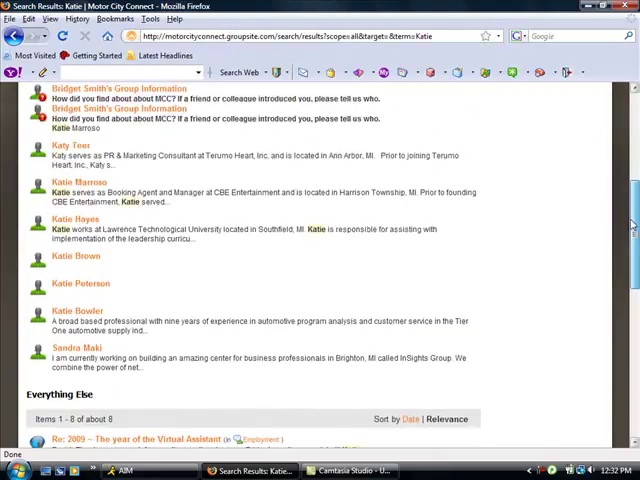
{"action": "scroll", "scroll_direction": "up", "scroll_amount": 3}
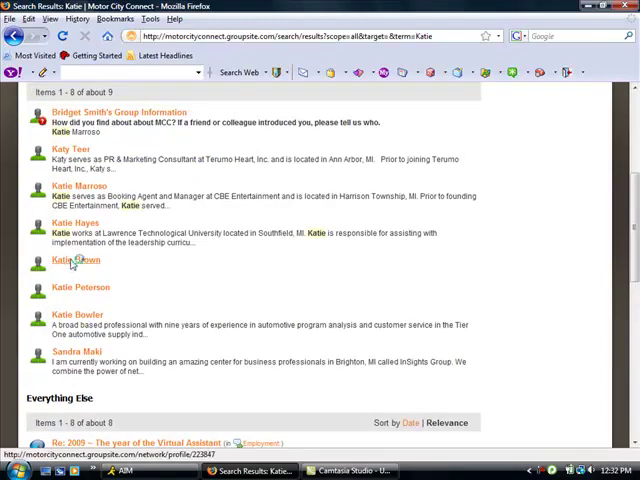
{"action": "left_click", "coordinate": [66, 260]}
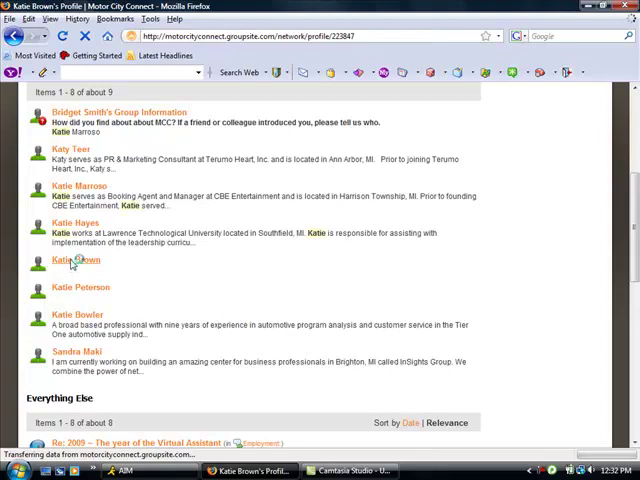
{"action": "left_click", "coordinate": [69, 260]}
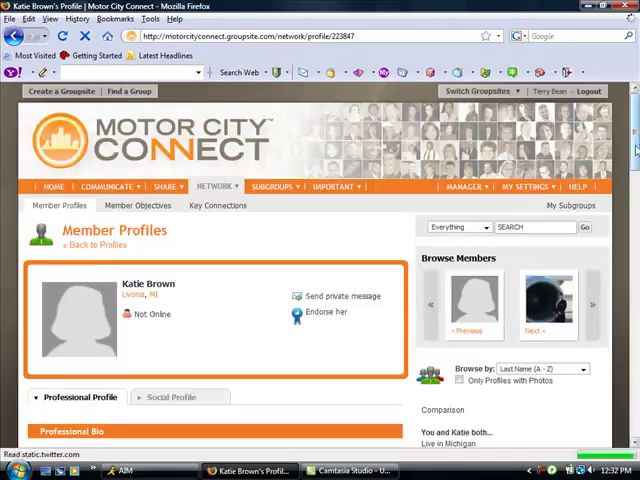
{"action": "scroll", "scroll_direction": "down", "scroll_amount": 3}
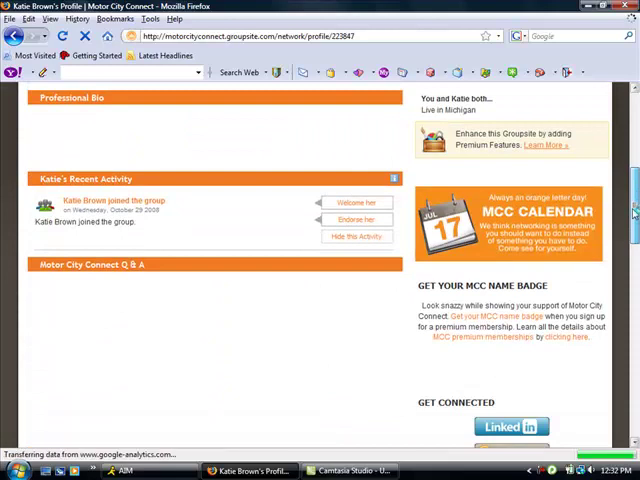
{"action": "scroll", "scroll_direction": "up", "scroll_amount": 3}
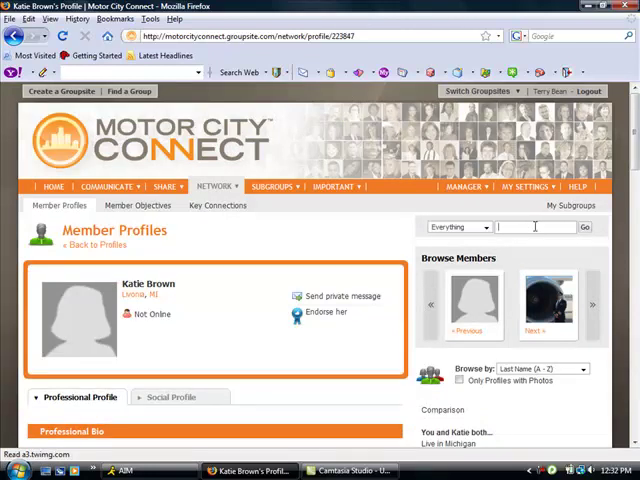
Search the site for 'Attorney' and scroll through the 135 profiles and 102 other items
{"action": "type", "text": "Attorney"}
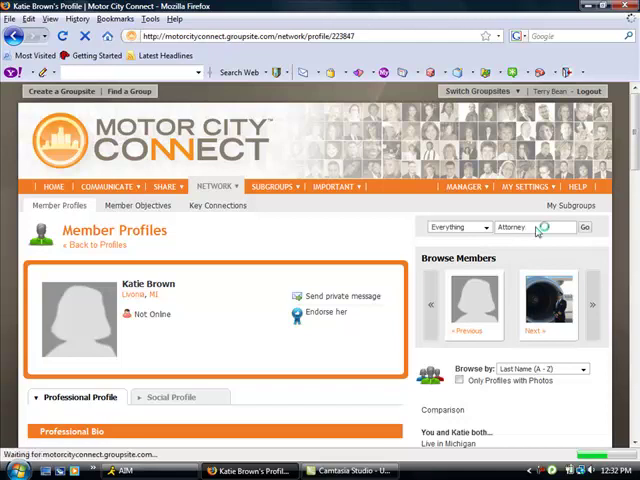
{"action": "left_click", "coordinate": [584, 227]}
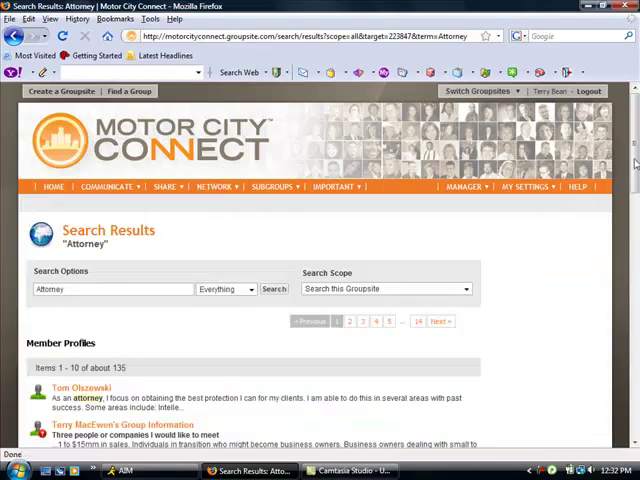
{"action": "scroll", "scroll_direction": "down", "scroll_amount": 3}
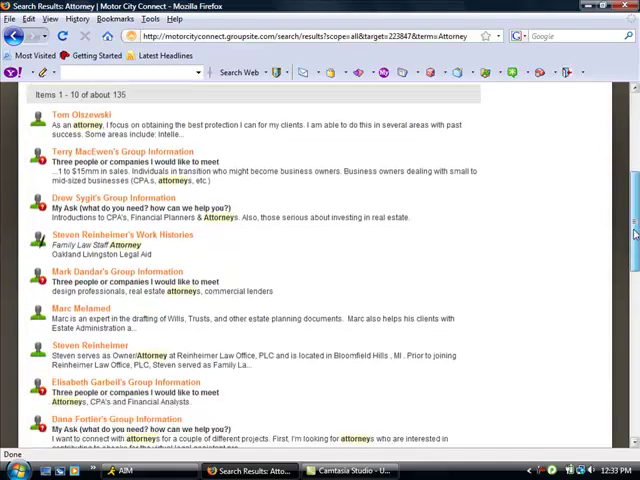
{"action": "scroll", "scroll_direction": "down", "scroll_amount": 3}
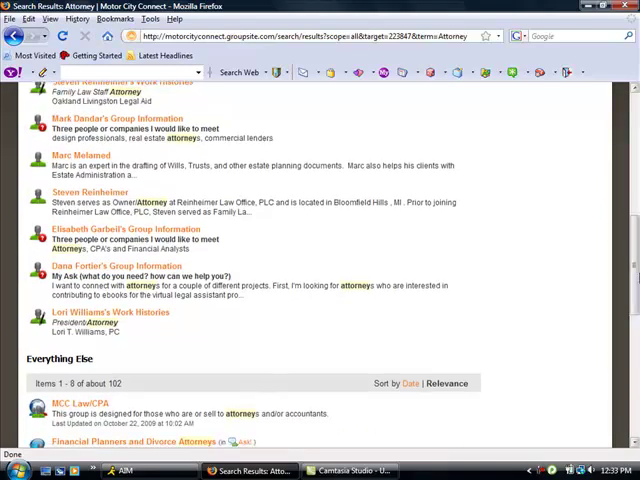
{"action": "mouse_move", "coordinate": [212, 338]}
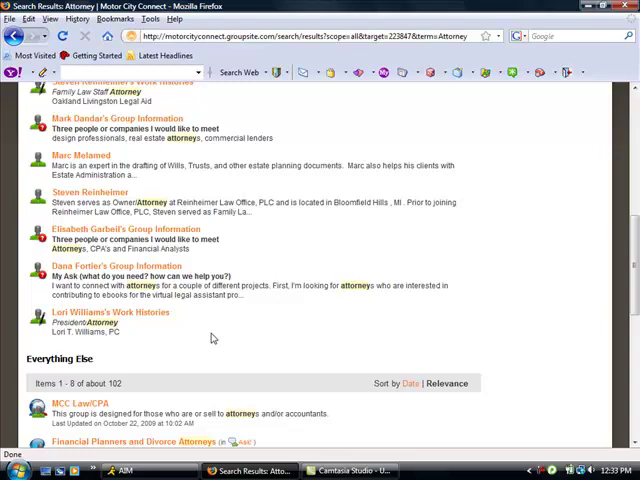
{"action": "mouse_move", "coordinate": [311, 251]}
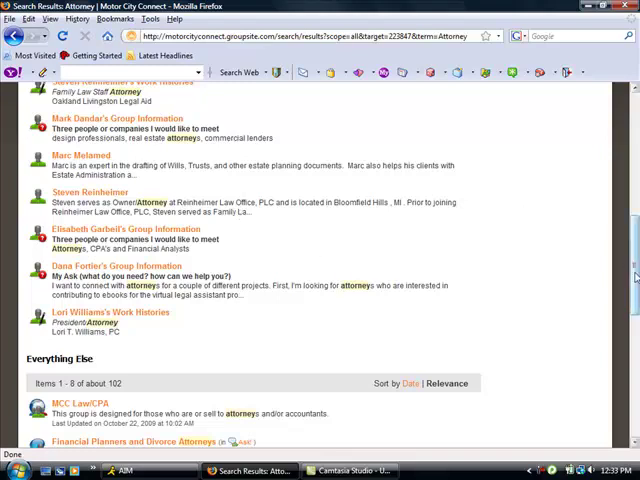
{"action": "scroll", "scroll_direction": "up", "scroll_amount": 3}
{"action": "type", "text": "T"}
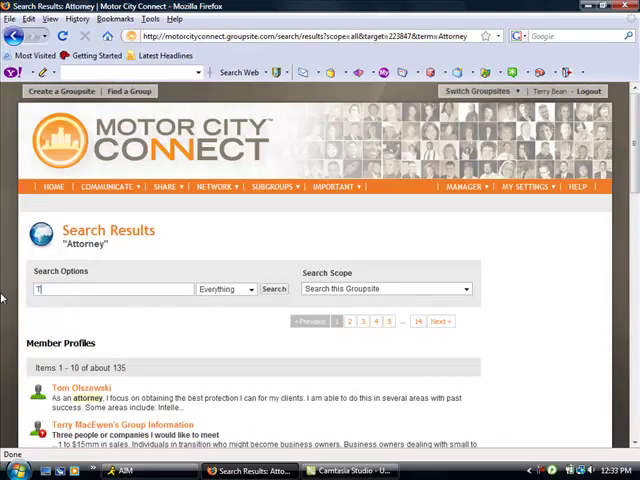
Search for 'Commerce' and scroll through the roughly 348 member profile results
{"action": "type", "text": "C"}
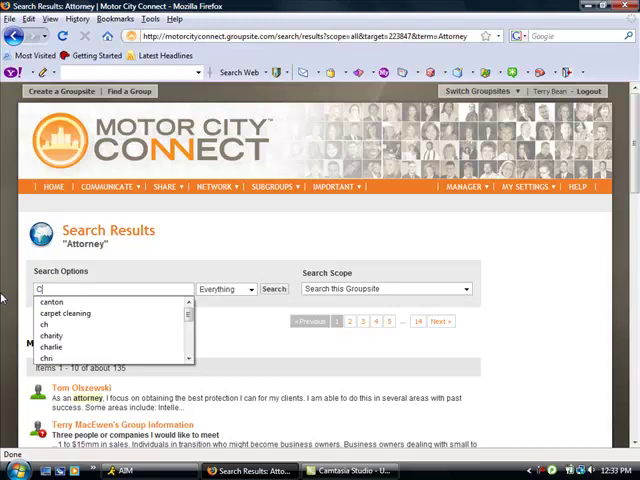
{"action": "type", "text": "Commerce"}
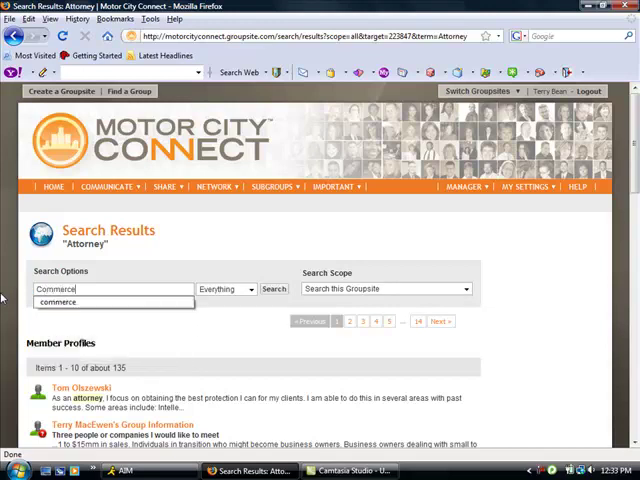
{"action": "left_click", "coordinate": [273, 289]}
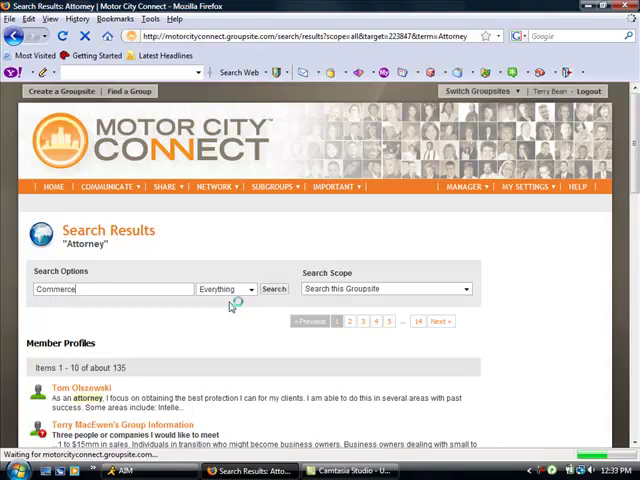
{"action": "left_click", "coordinate": [273, 289]}
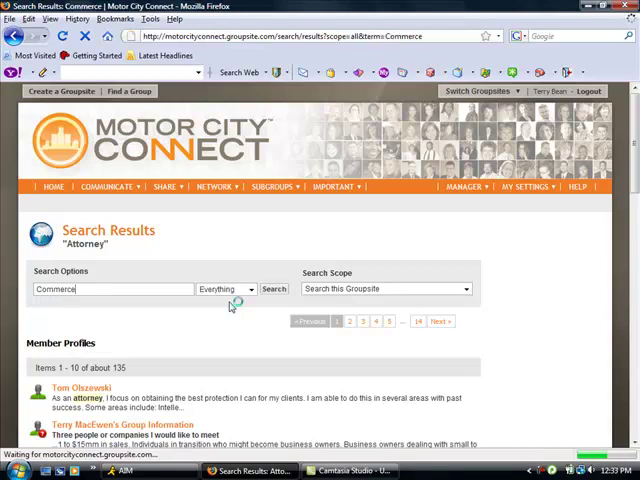
{"action": "left_click", "coordinate": [273, 289]}
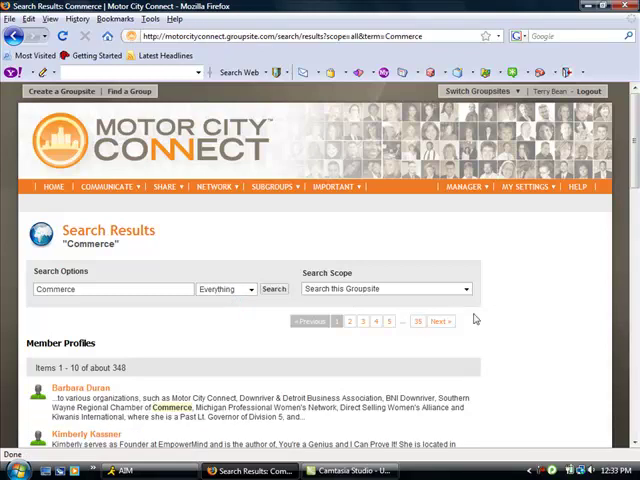
{"action": "mouse_move", "coordinate": [625, 185]}
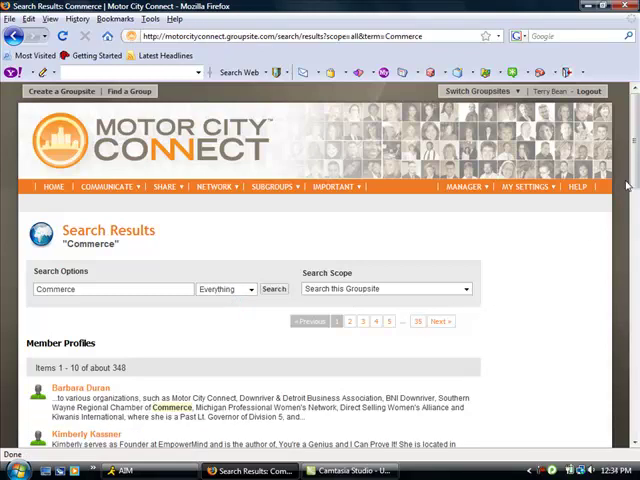
{"action": "scroll", "scroll_direction": "down", "scroll_amount": 3}
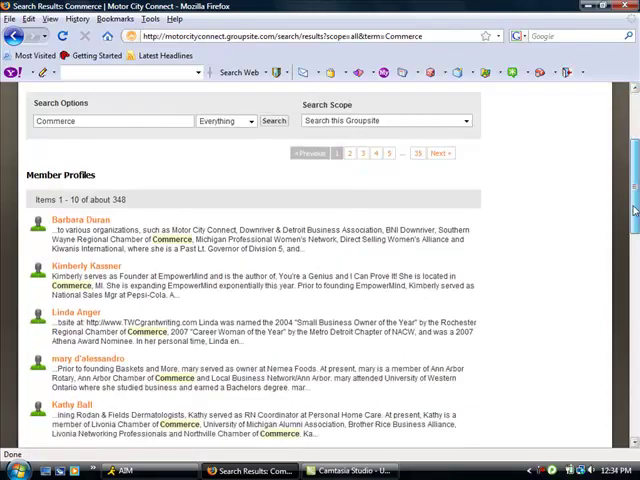
{"action": "scroll", "scroll_direction": "down", "scroll_amount": 3}
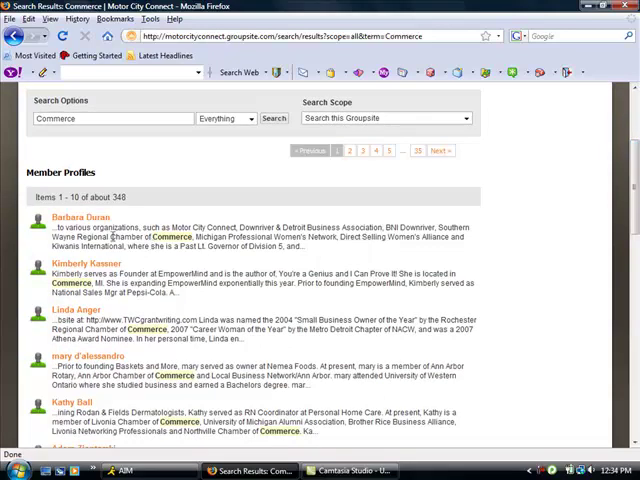
{"action": "double_click", "coordinate": [150, 236]}
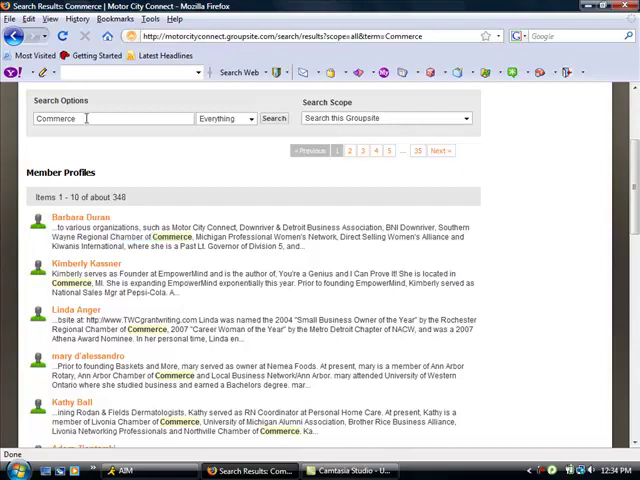
Refine the search to 'Commerce twp' and review the four profiles and eight items
{"action": "type", "text": "twp"}
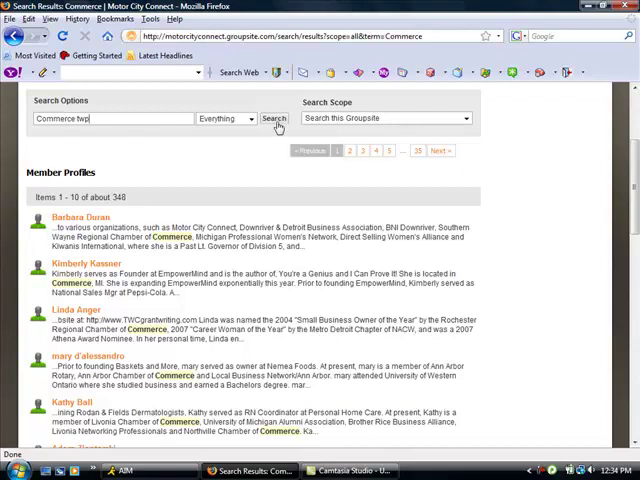
{"action": "left_click", "coordinate": [273, 118]}
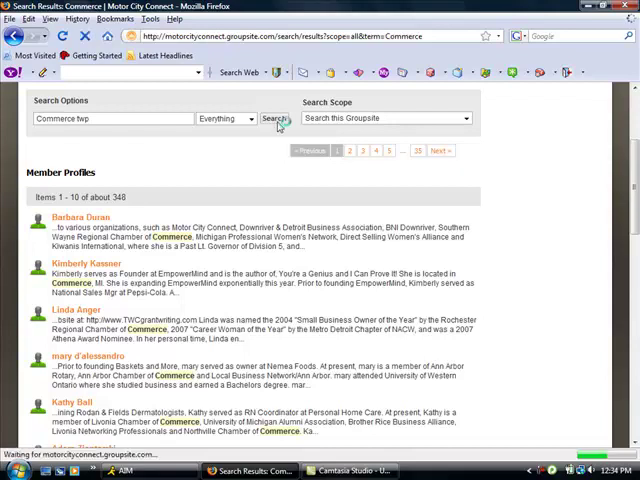
{"action": "left_click", "coordinate": [273, 118]}
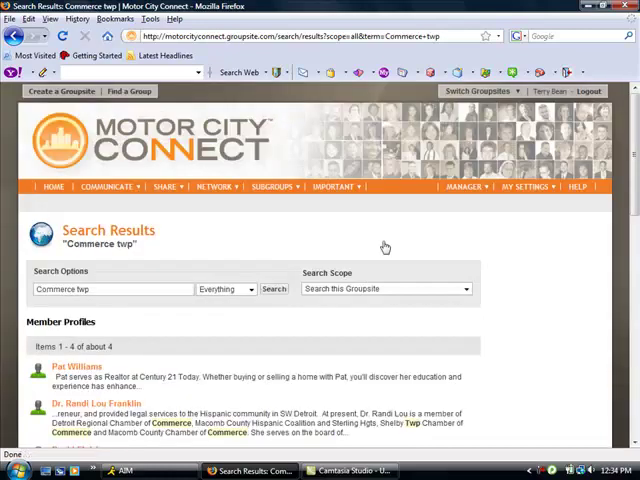
{"action": "scroll", "scroll_direction": "down", "scroll_amount": 3}
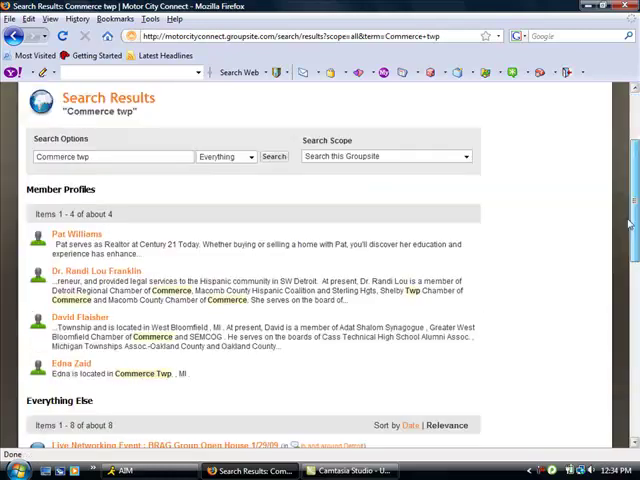
{"action": "scroll", "scroll_direction": "down", "scroll_amount": 3}
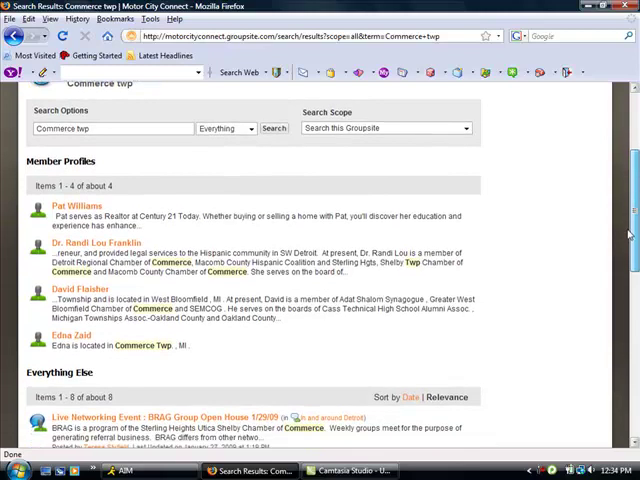
{"action": "scroll", "scroll_direction": "up", "scroll_amount": 3}
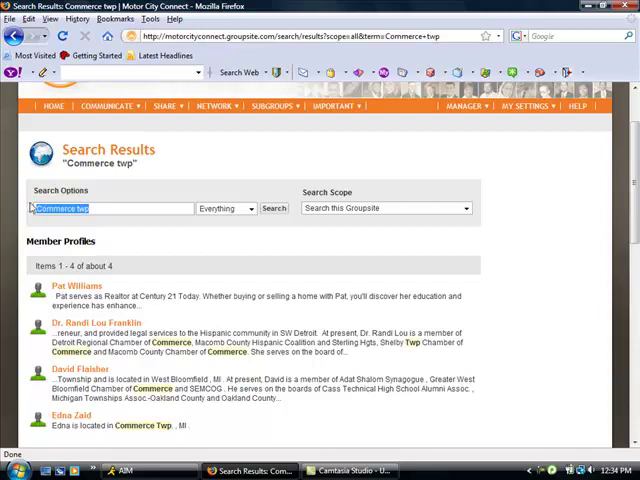
Search for the suggested term 'west bloomfield' and scroll its 115 profiles and 27 items
{"action": "type", "text": "west bloom"}
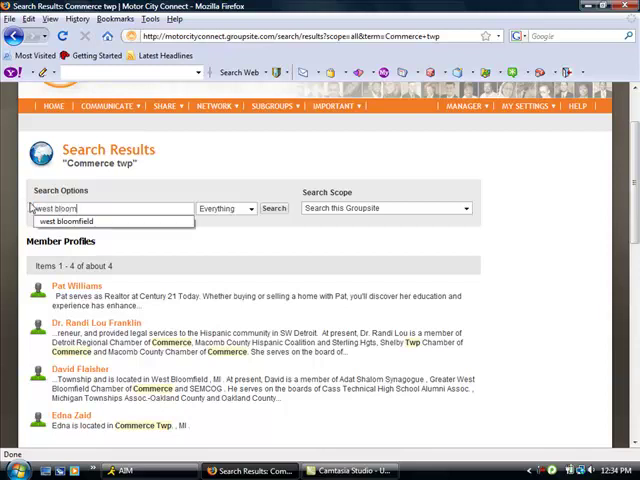
{"action": "left_click", "coordinate": [70, 221]}
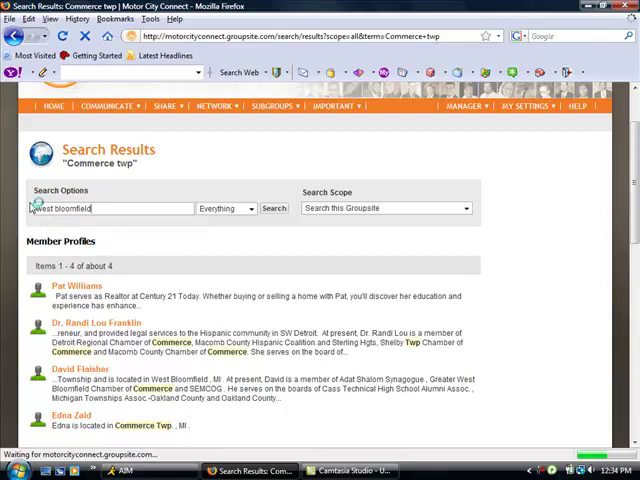
{"action": "left_click", "coordinate": [273, 208]}
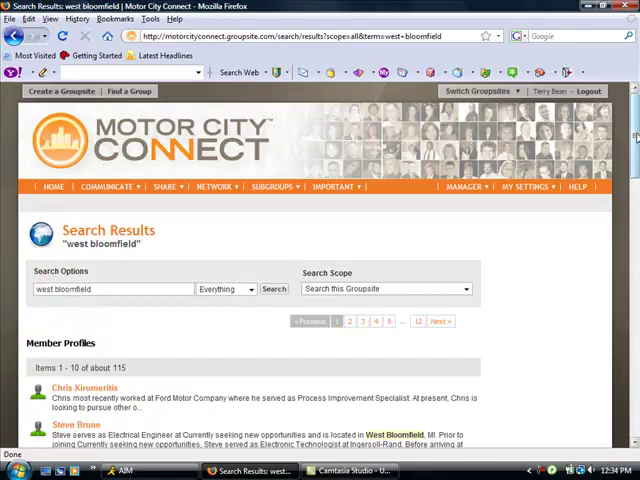
{"action": "scroll", "scroll_direction": "down", "scroll_amount": 3}
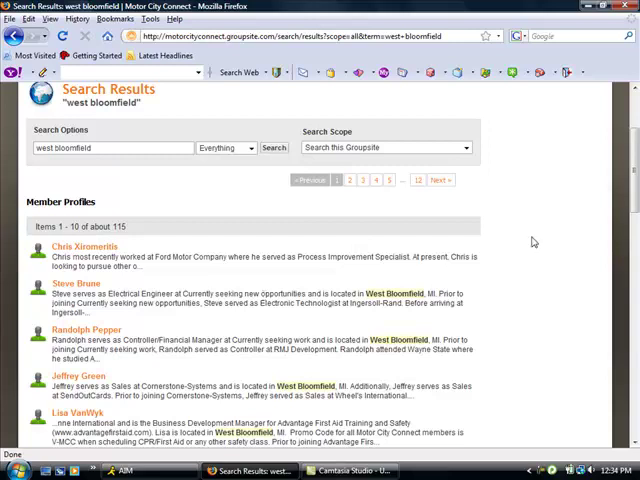
{"action": "scroll", "scroll_direction": "down", "scroll_amount": 3}
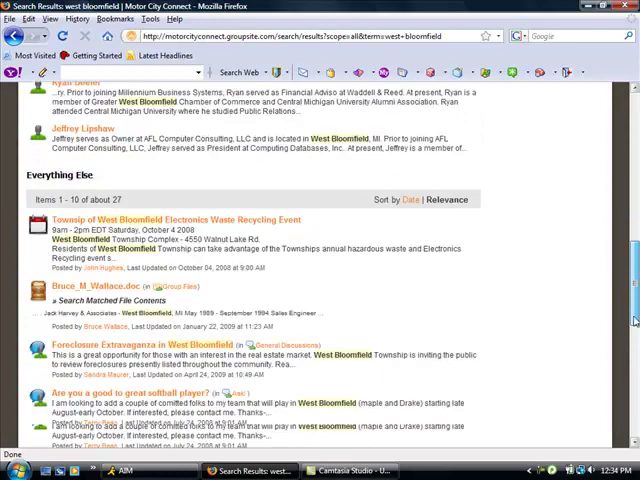
{"action": "scroll", "scroll_direction": "up", "scroll_amount": 3}
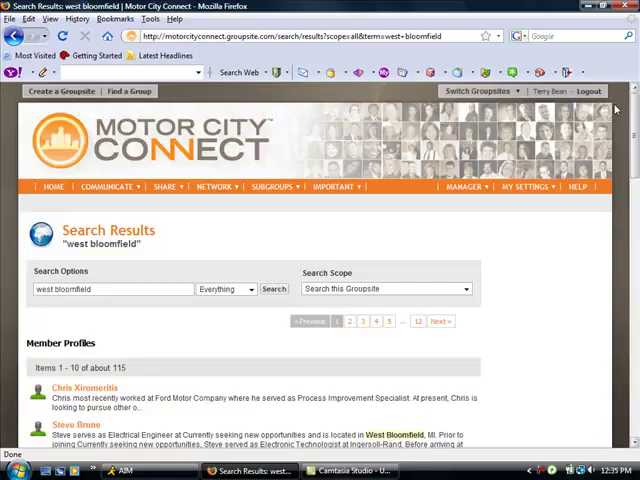
{"action": "mouse_move", "coordinate": [470, 160]}
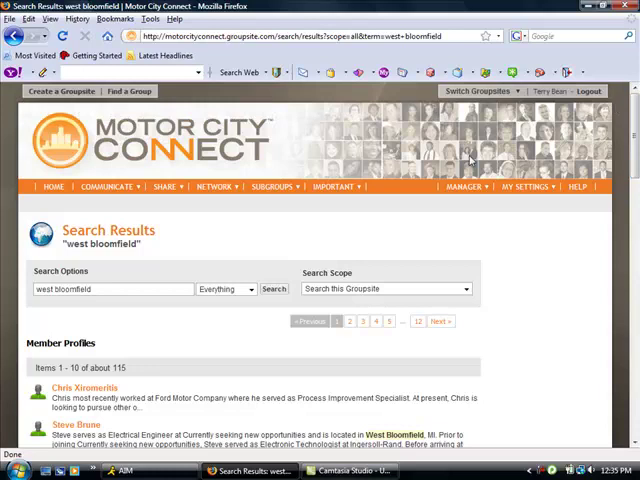
{"action": "mouse_move", "coordinate": [168, 261]}
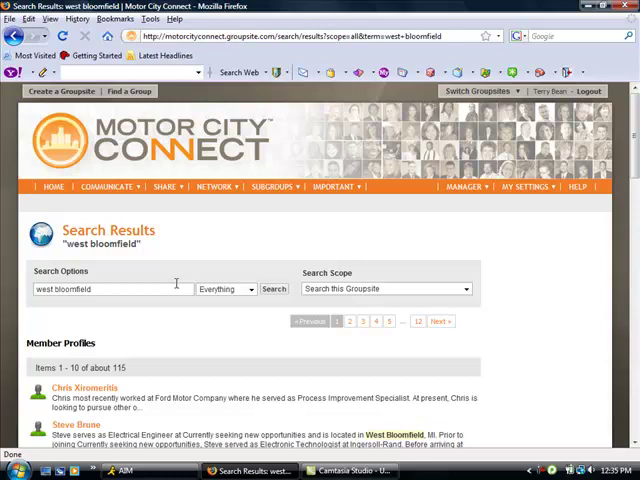
{"action": "mouse_move", "coordinate": [255, 351]}
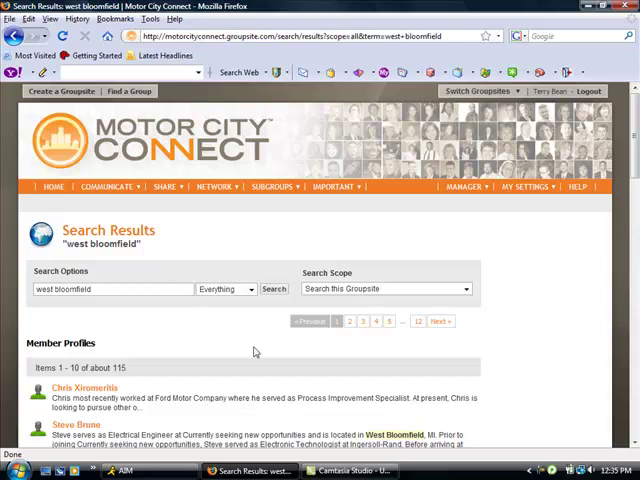